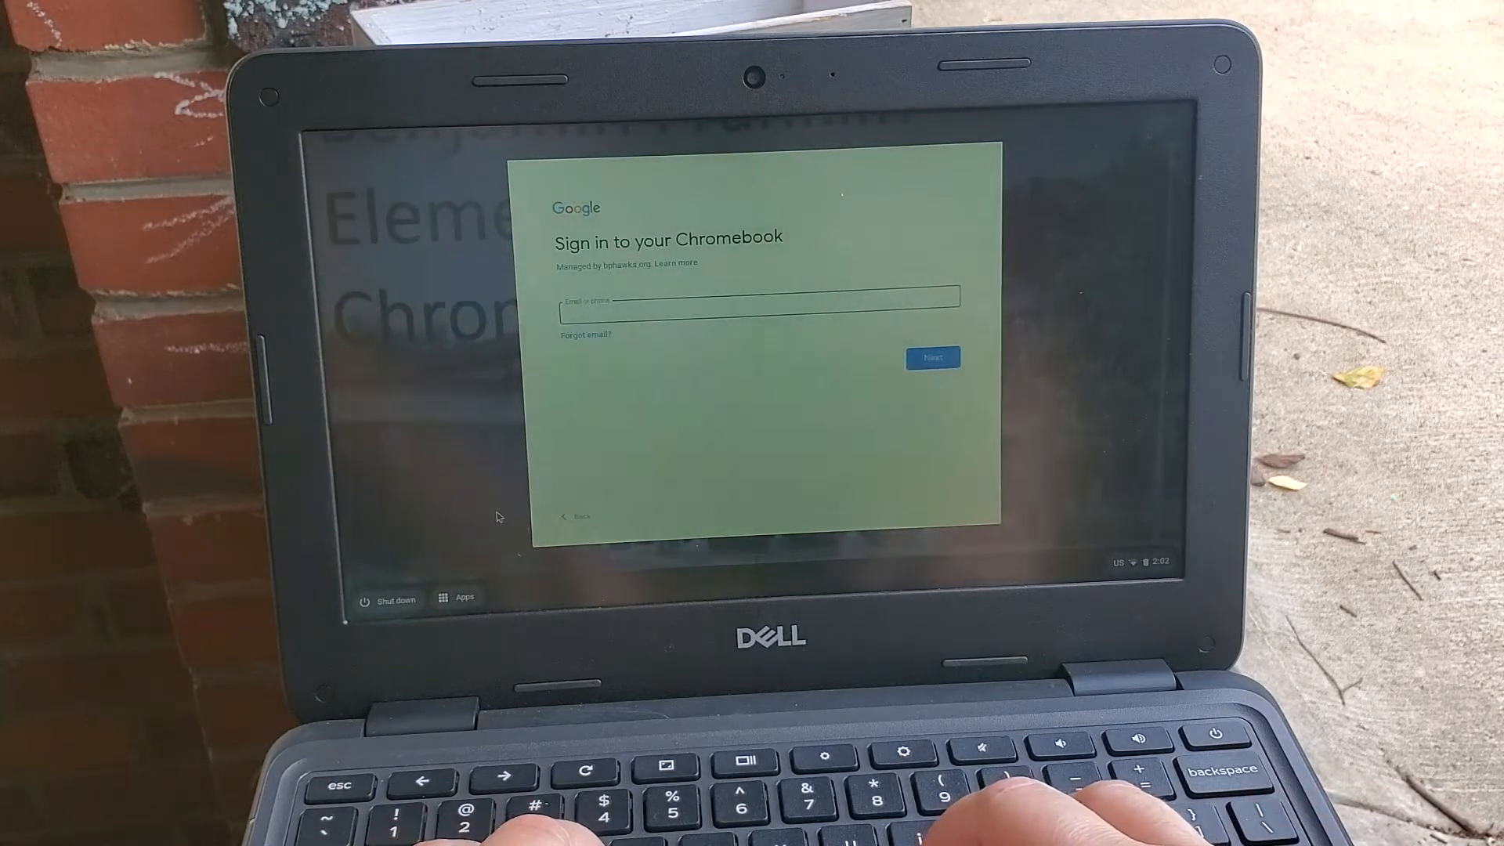
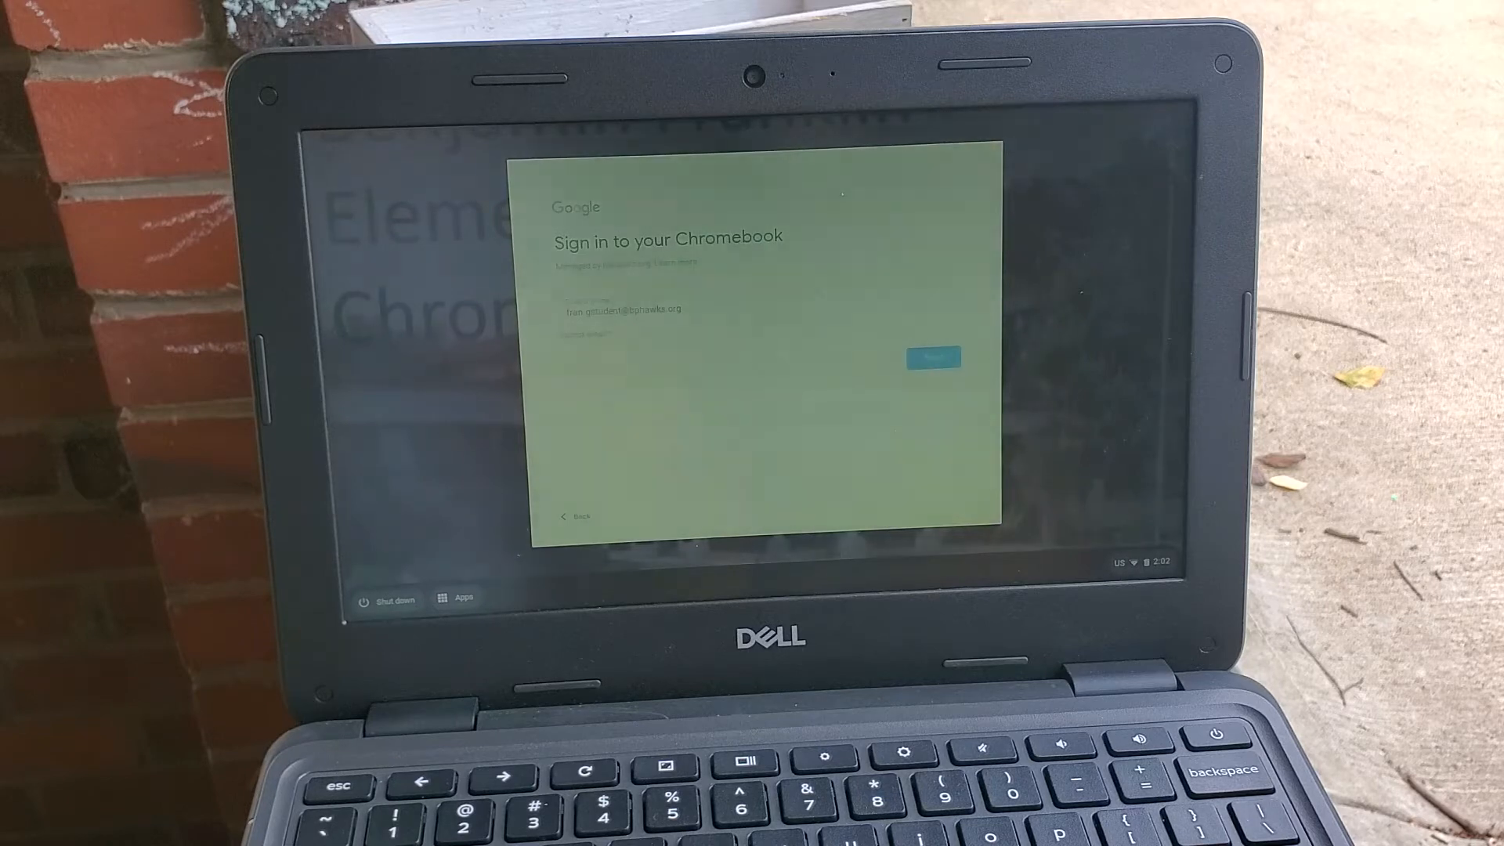
Submit the school email, then enter the account password to sign in to the Chromebook
left_click(931, 358)
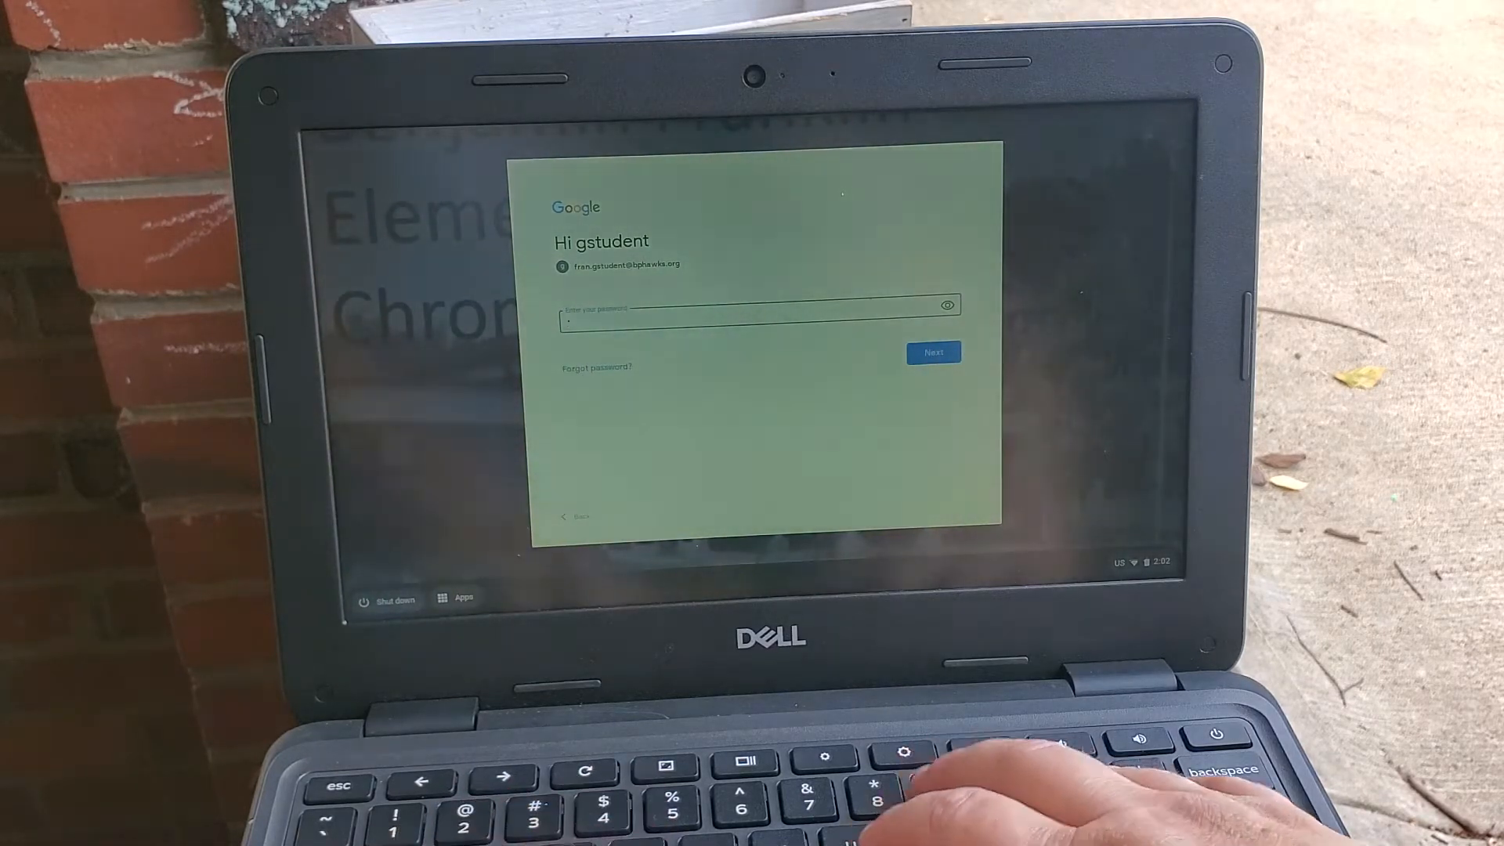
type("password")
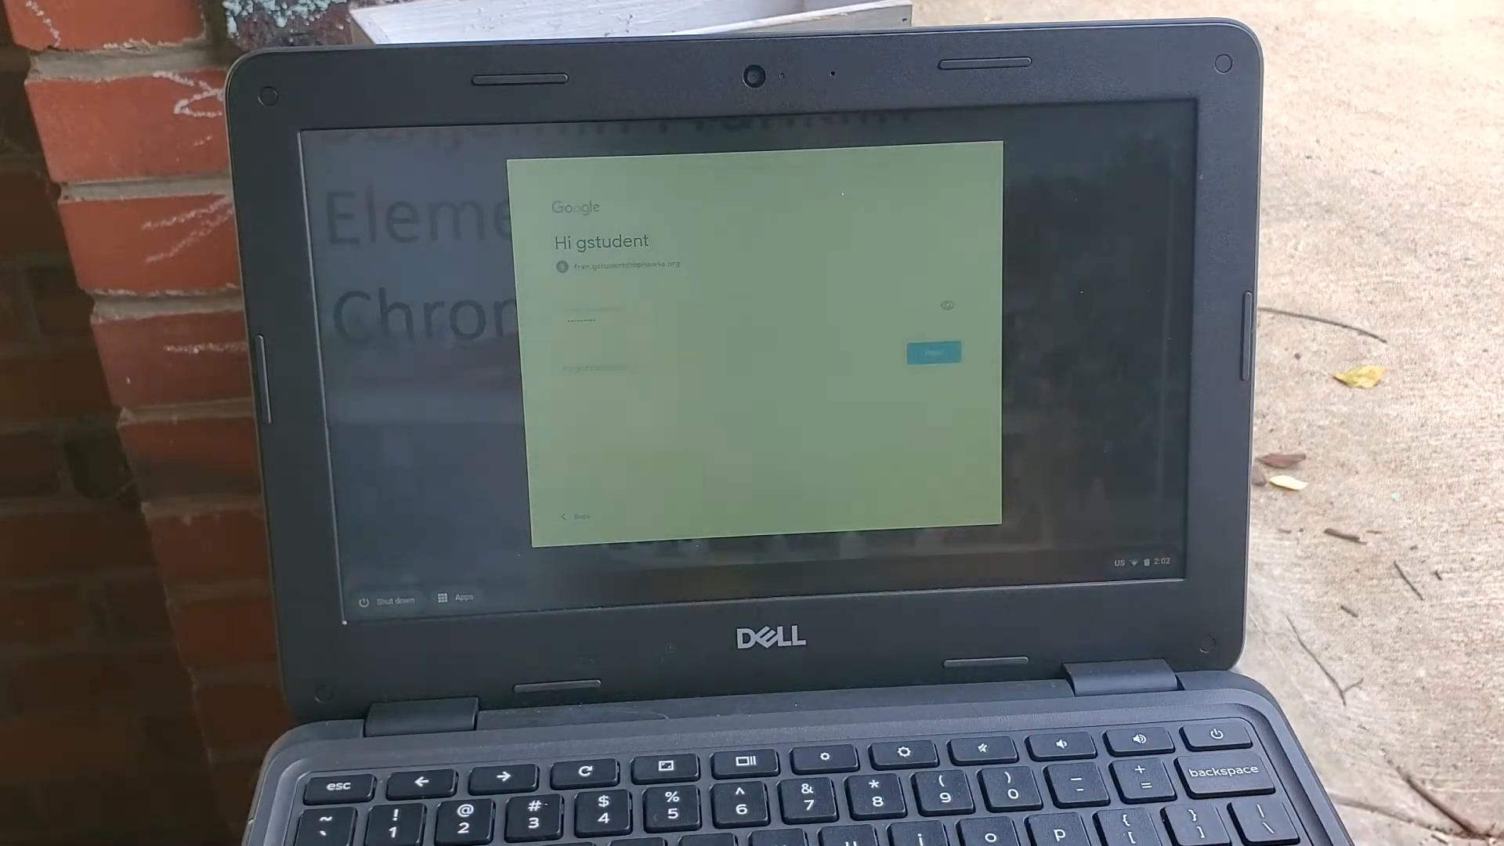
left_click(931, 351)
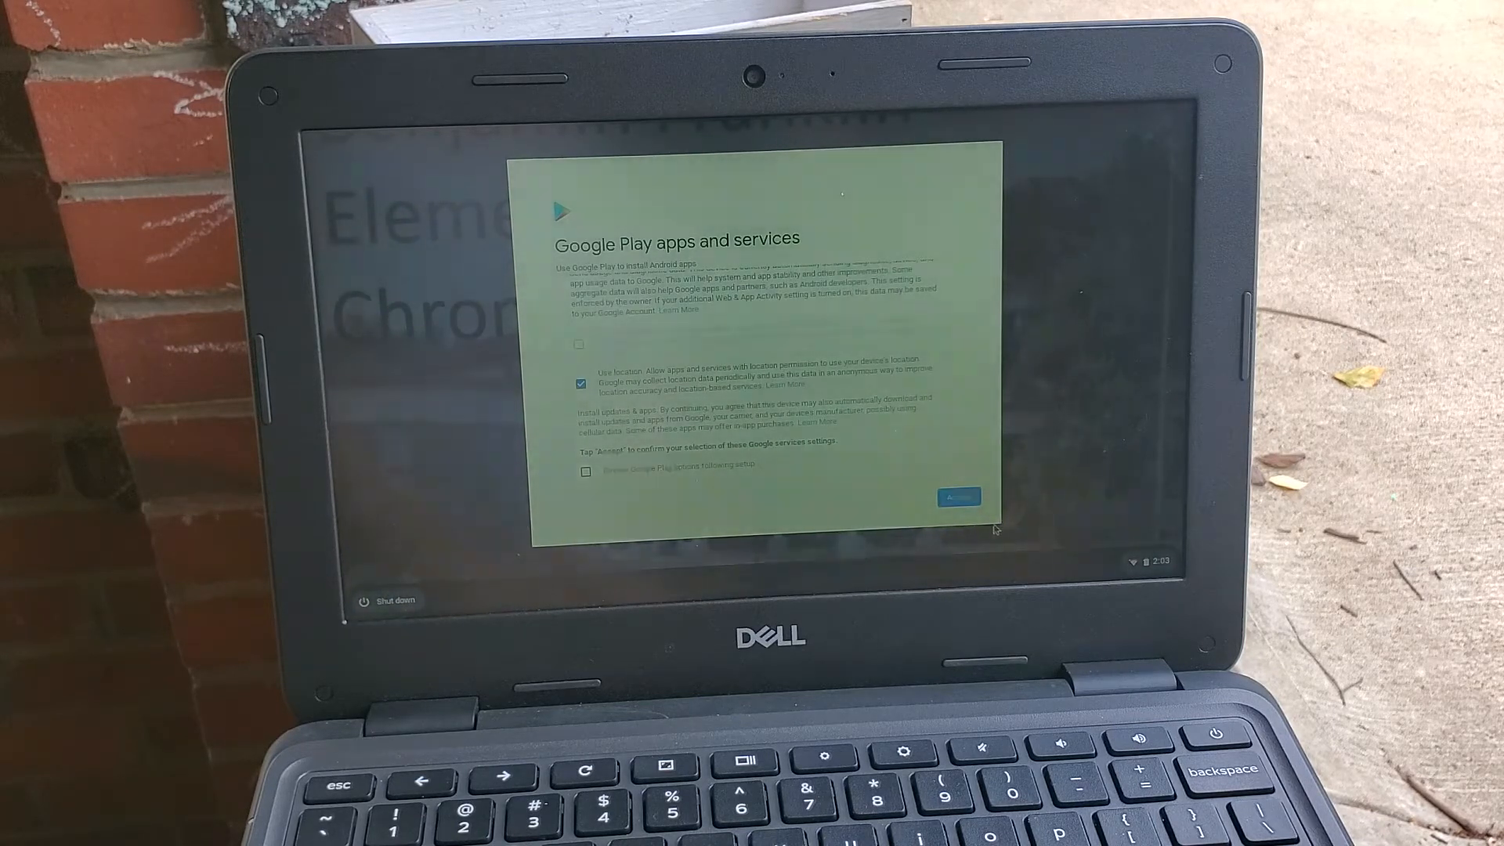
Accept the Google Play apps and services terms
left_click(957, 498)
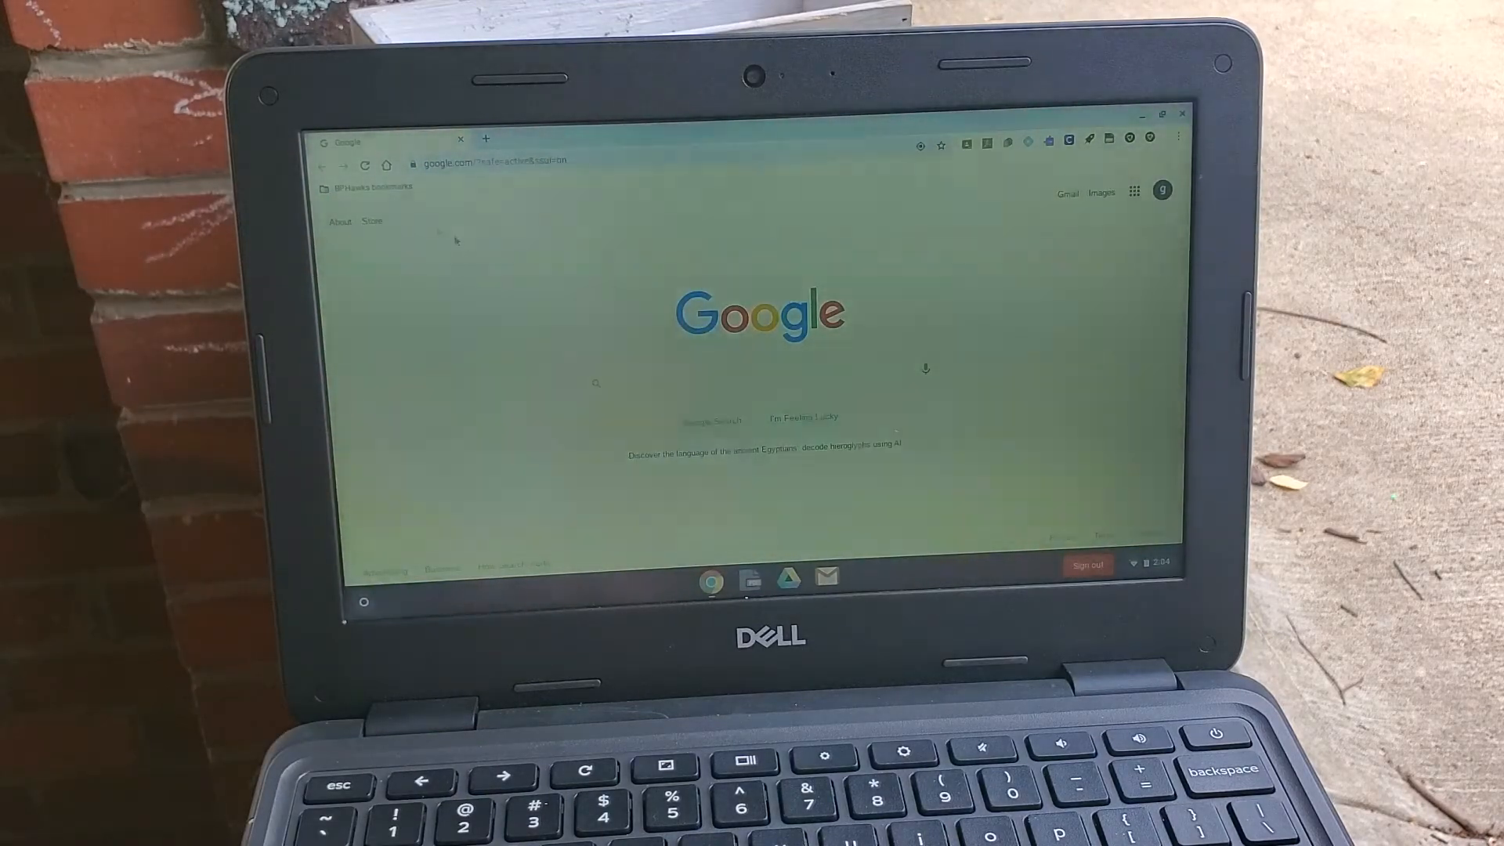
Expand the BP Hawks bookmarks folder on the Chrome bookmarks bar
left_click(365, 187)
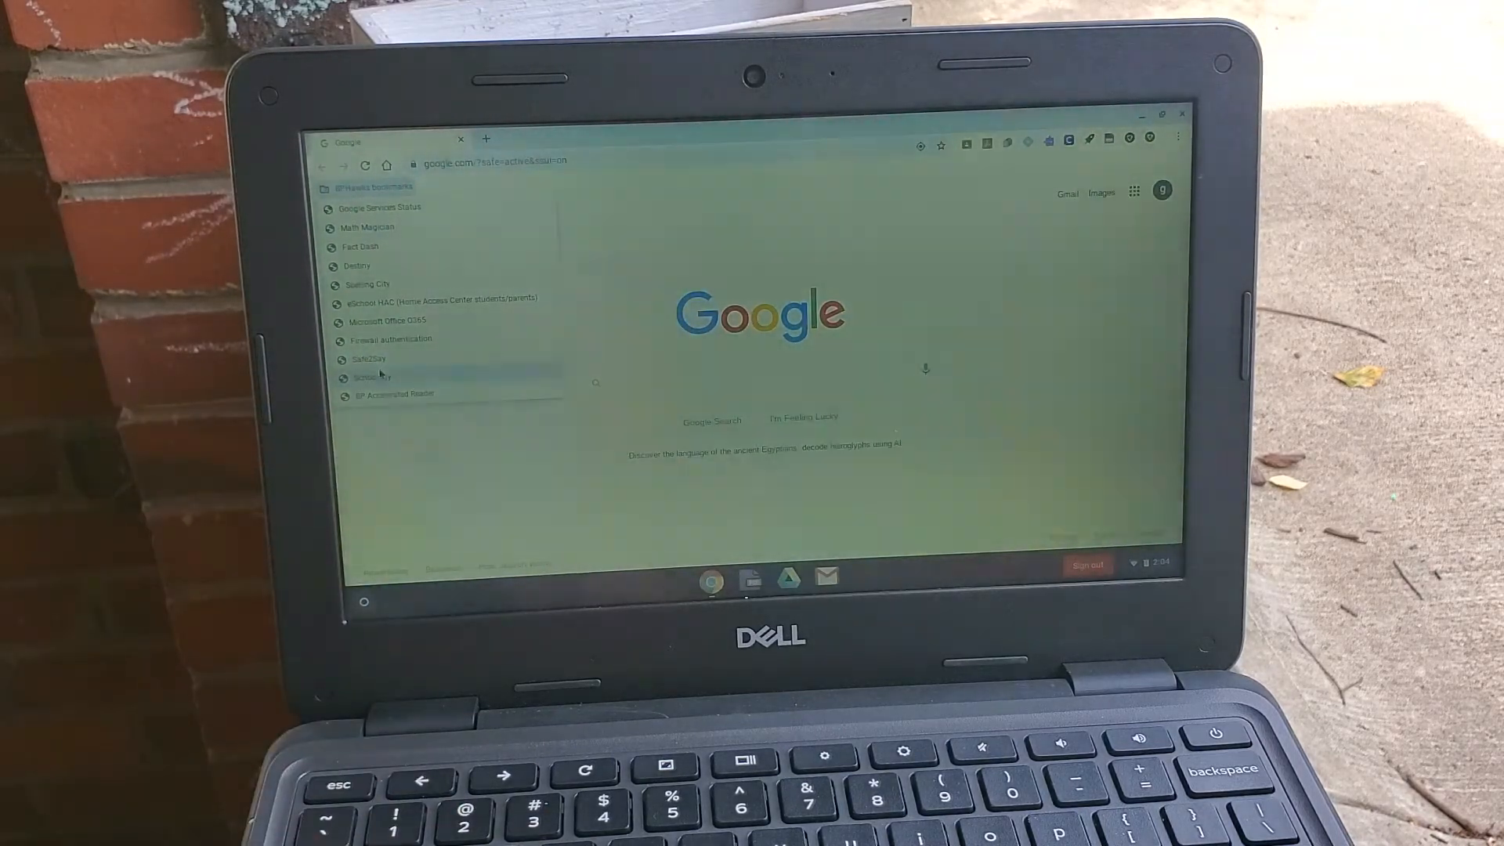
Go to Schoology from the bookmarks and submit the student email on Microsoft Sign-in
left_click(366, 376)
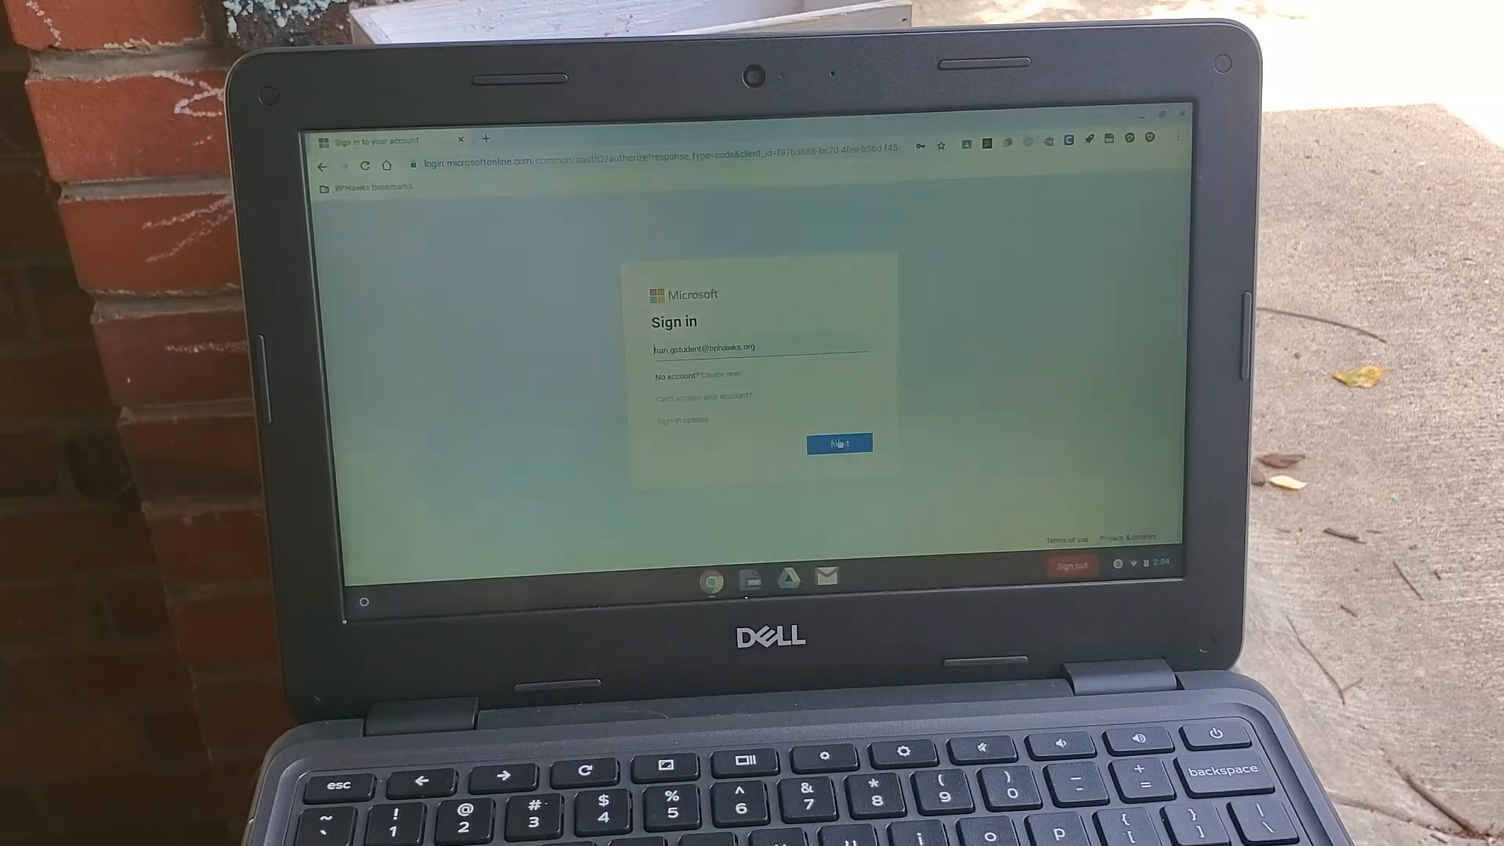
left_click(838, 443)
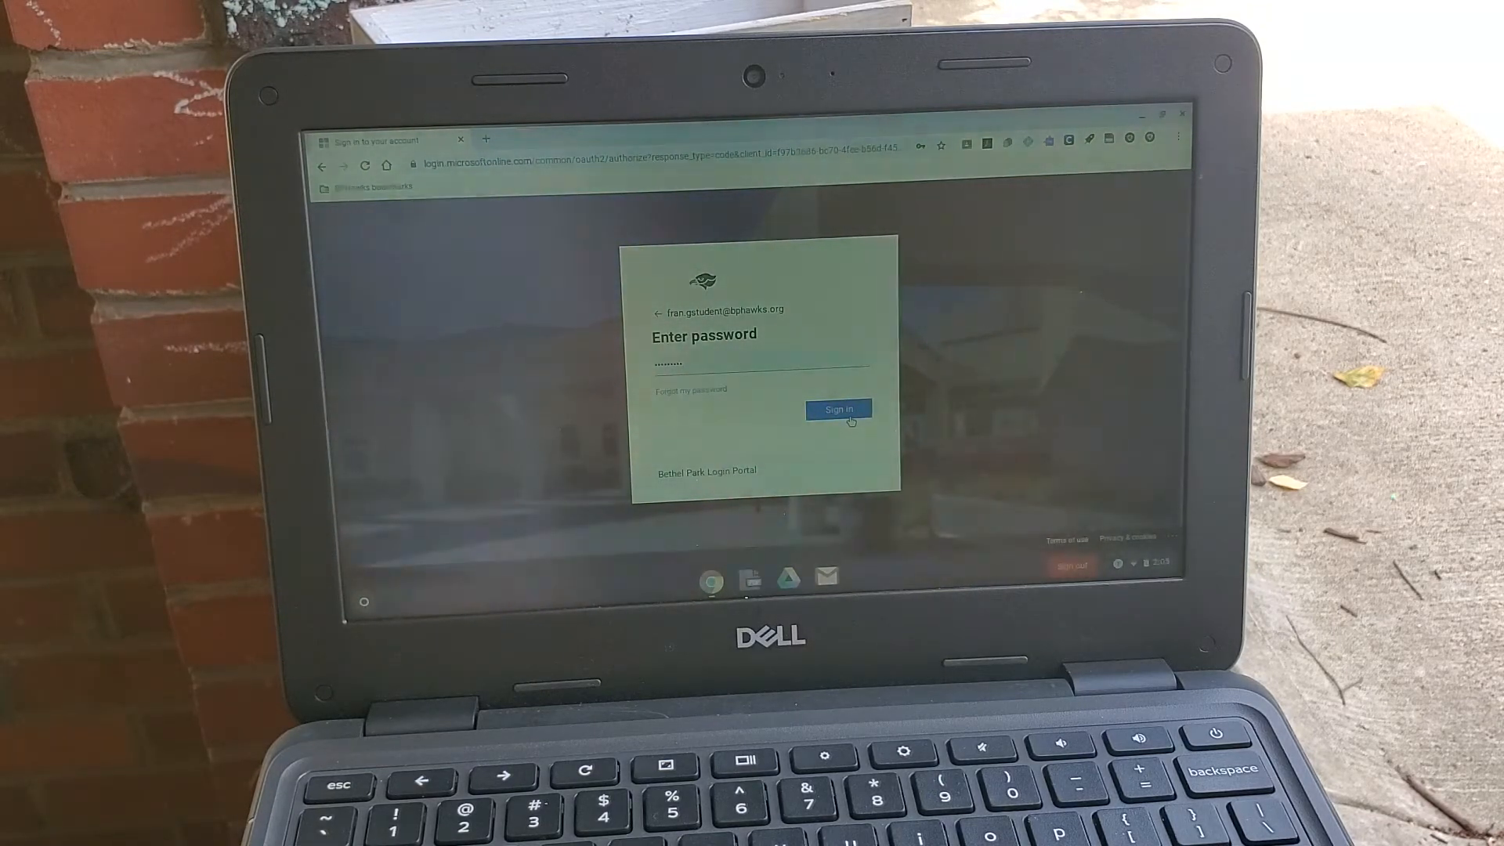
left_click(838, 408)
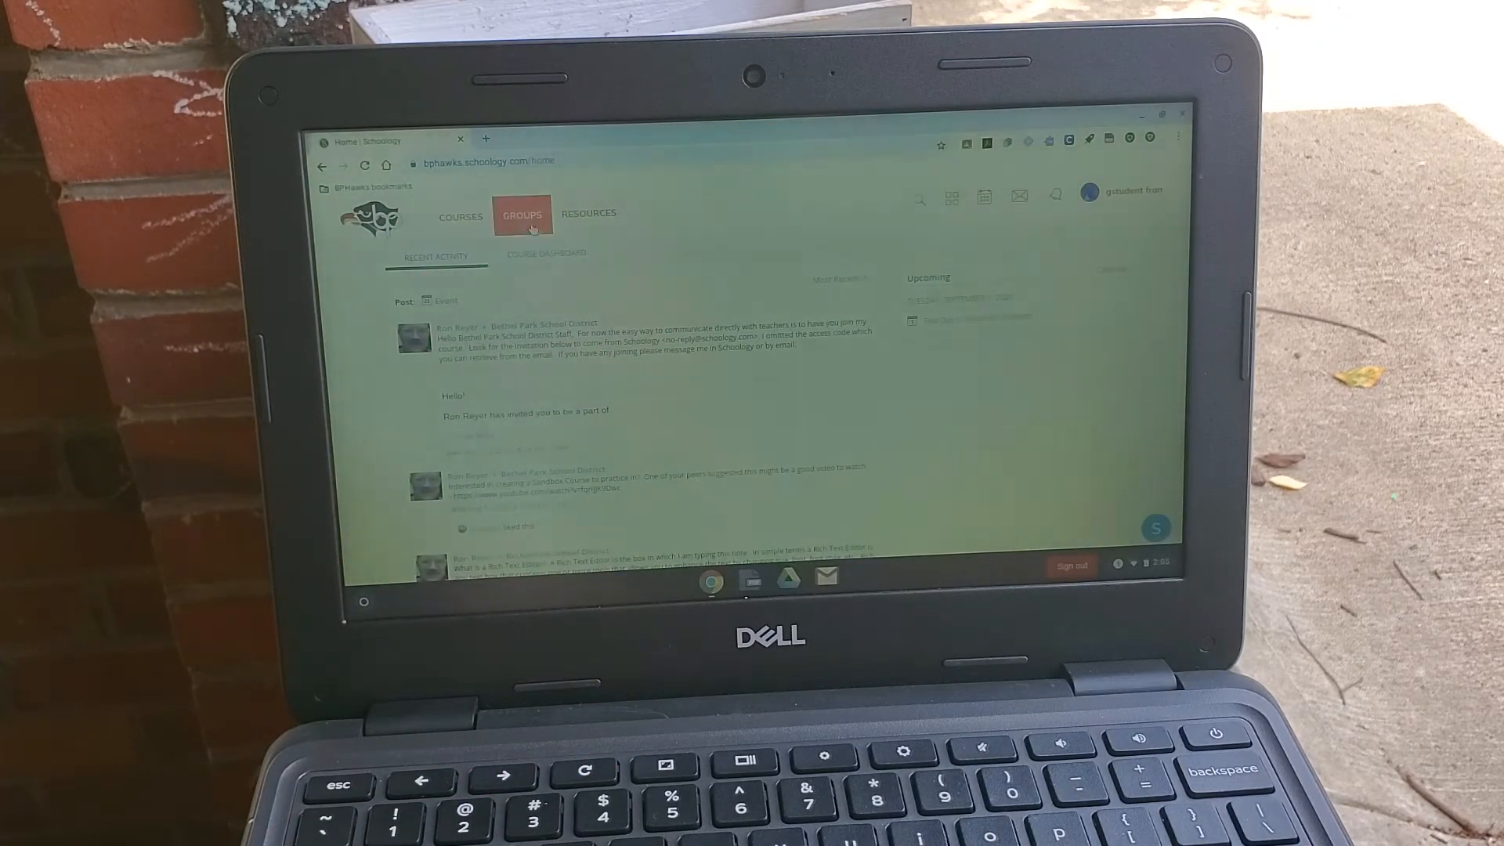
Open COURSES in the Schoology top navigation bar
left_click(458, 213)
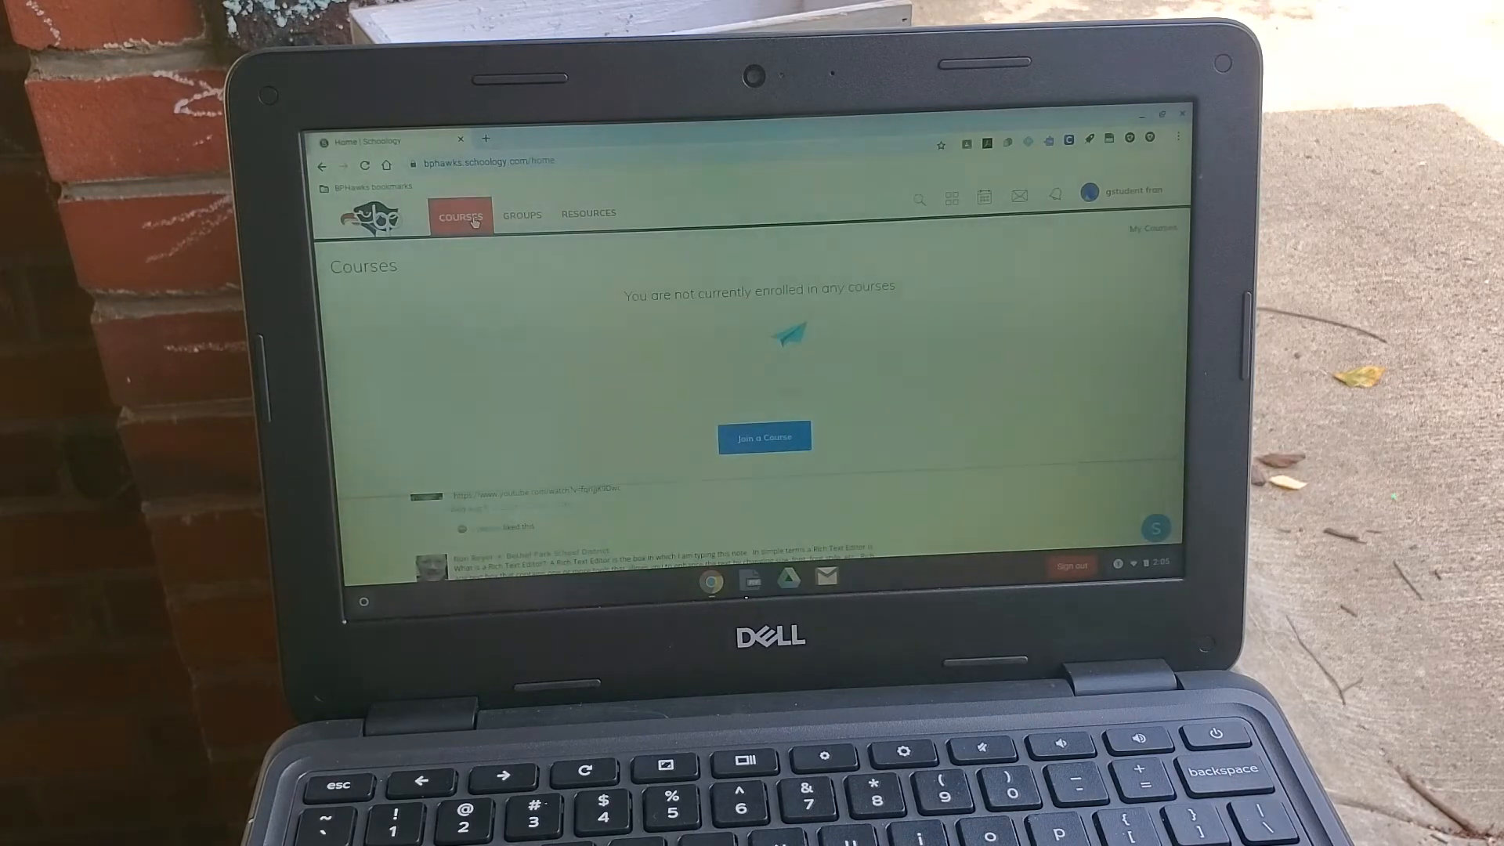